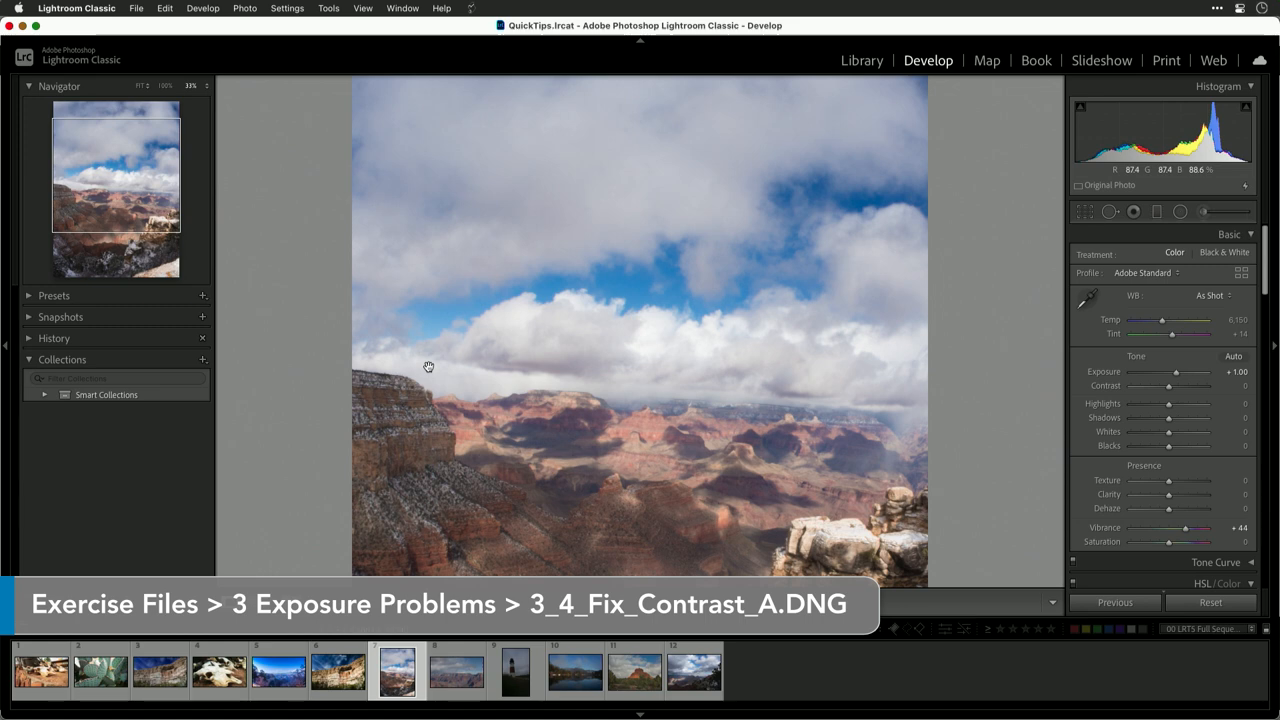
mouse_move(896, 232)
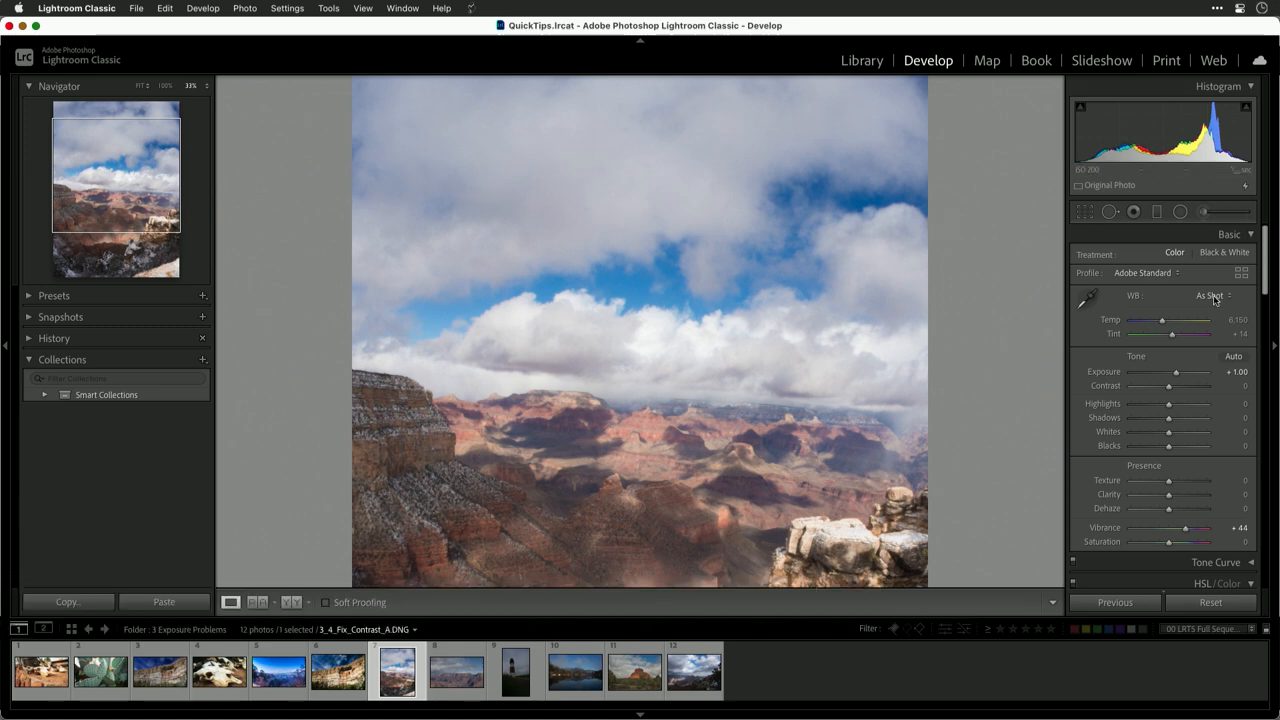
Apply Auto Tone to the 3_4_Fix_Contrast_A canyon photo as a starting point
left_click(1236, 356)
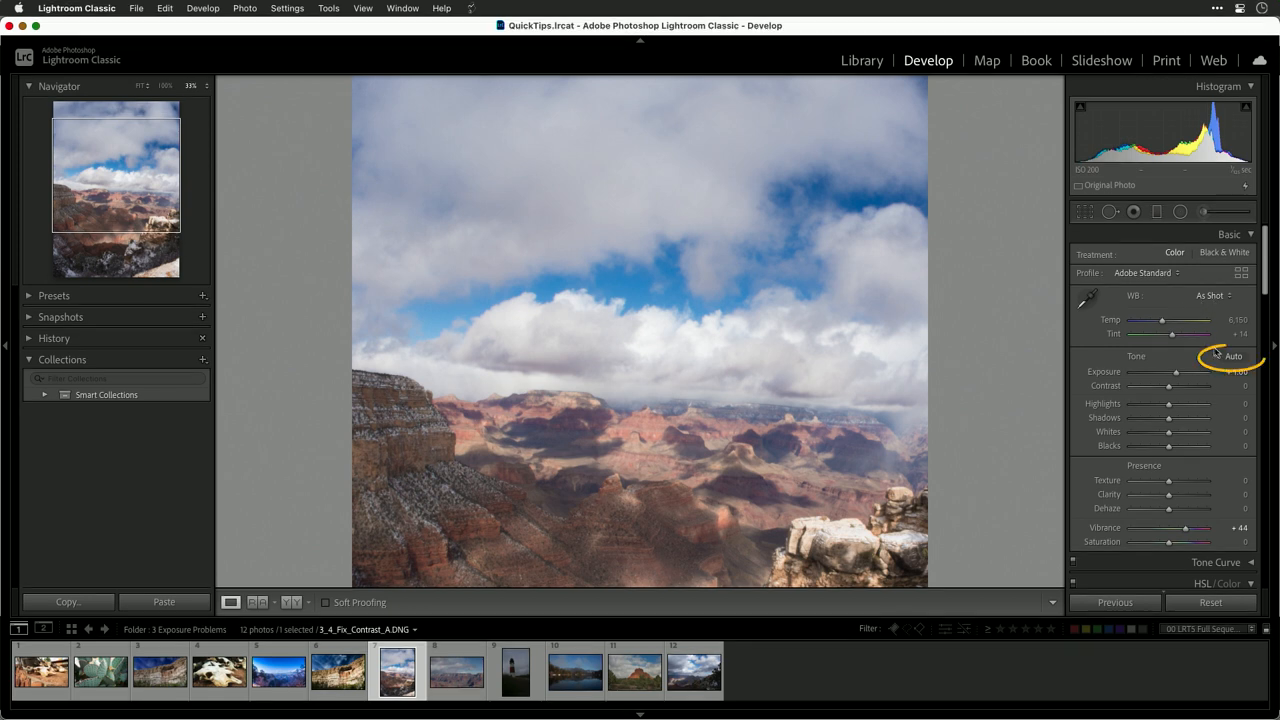
left_click(1232, 356)
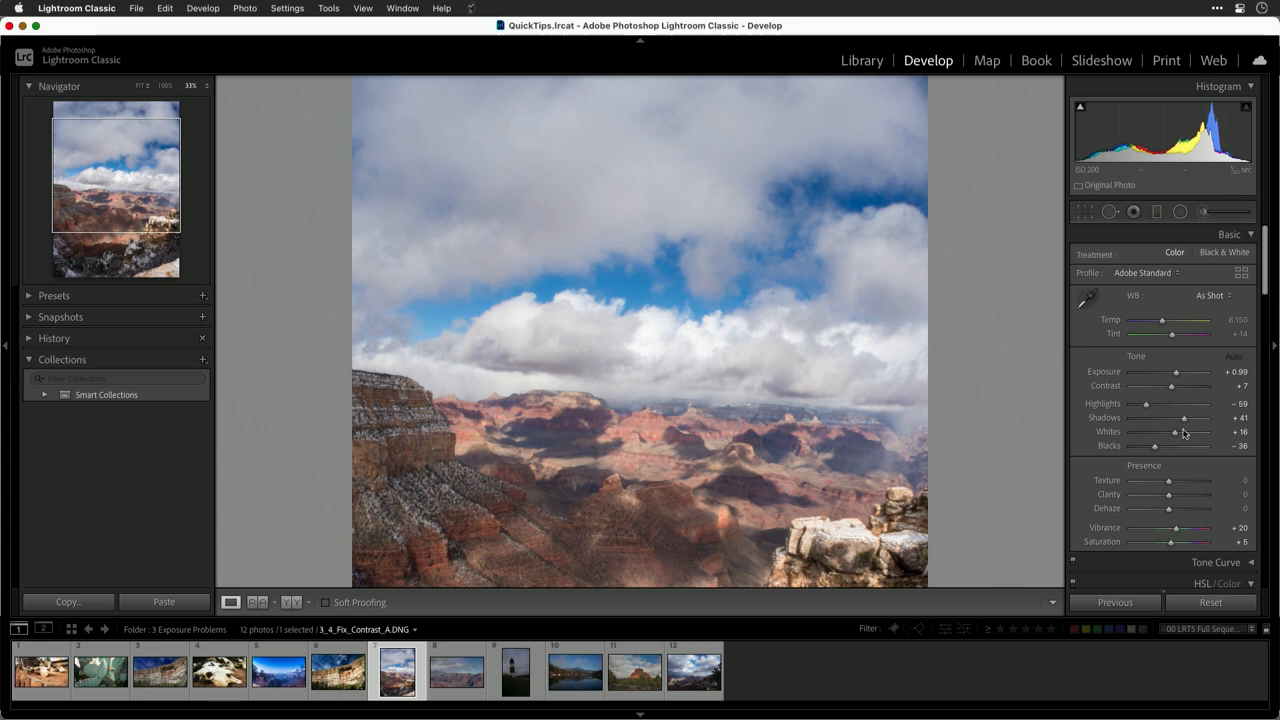
Set Highlights -100, Whites about +43, Shadows about +49 and Blacks about -42
left_click_drag(1146, 404, 1172, 404)
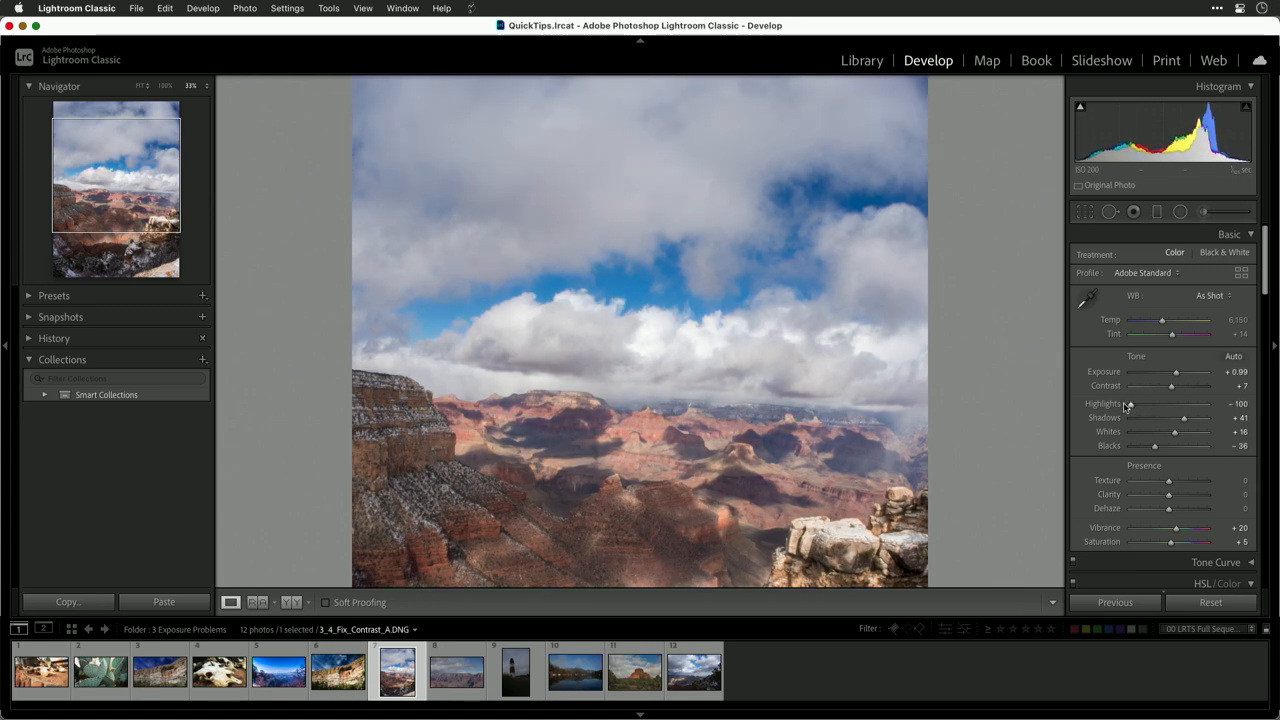
left_click_drag(1172, 432, 1186, 432)
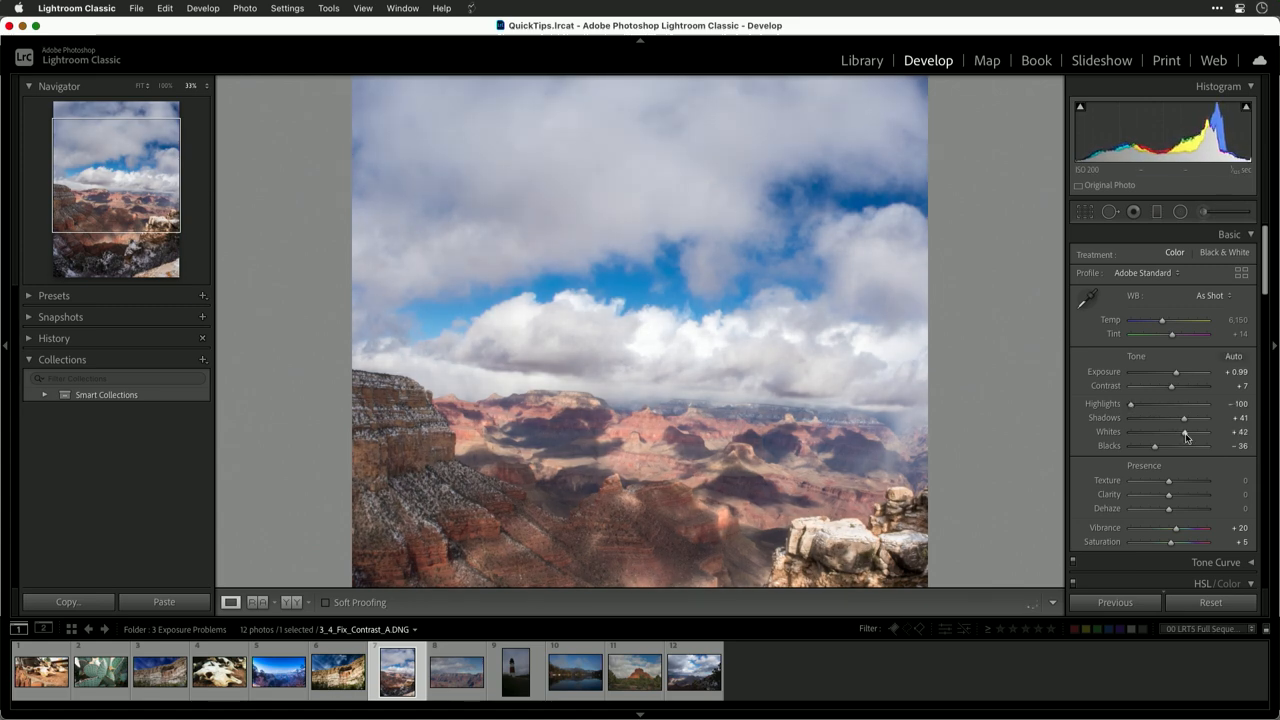
left_click_drag(1186, 432, 1196, 432)
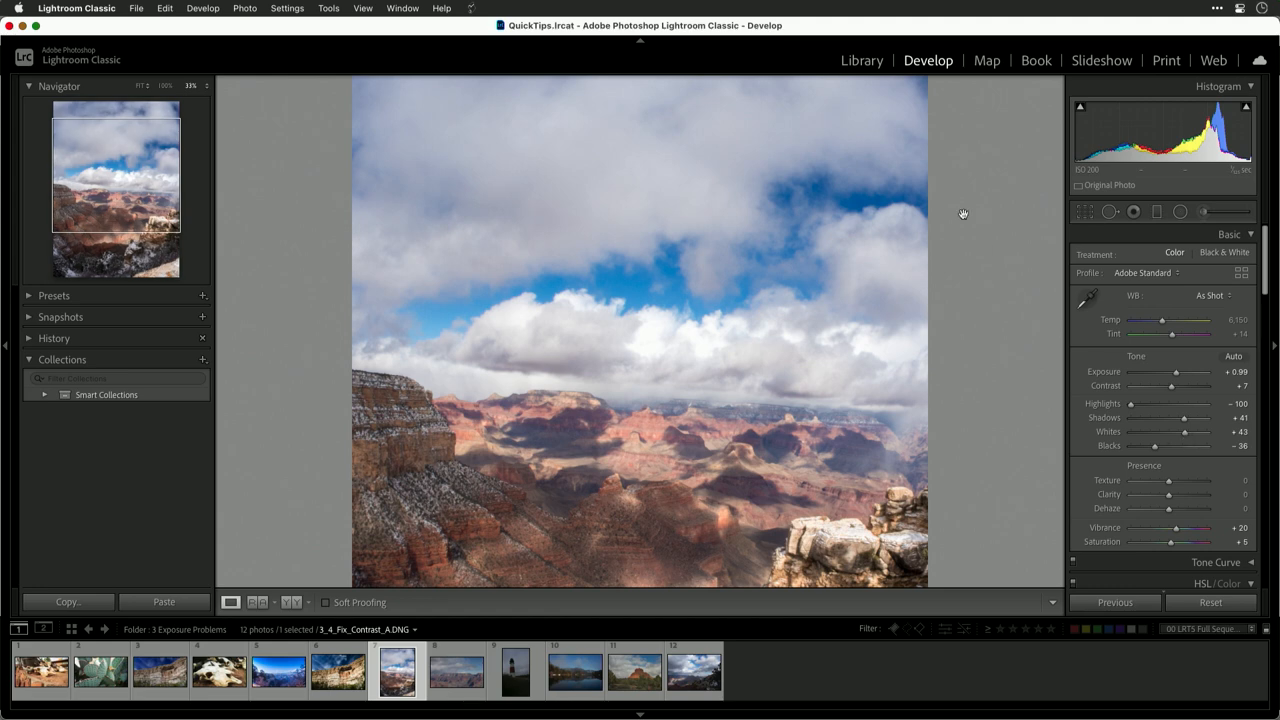
mouse_move(1054, 354)
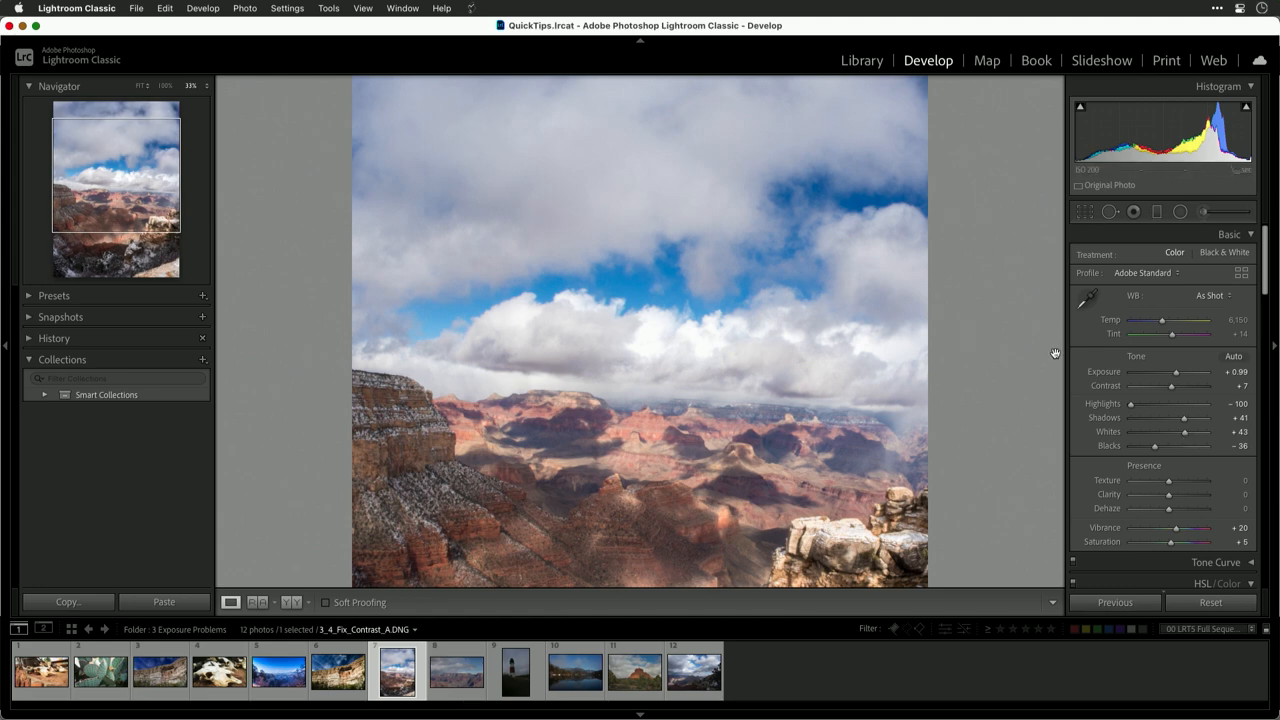
left_click_drag(1184, 418, 1168, 418)
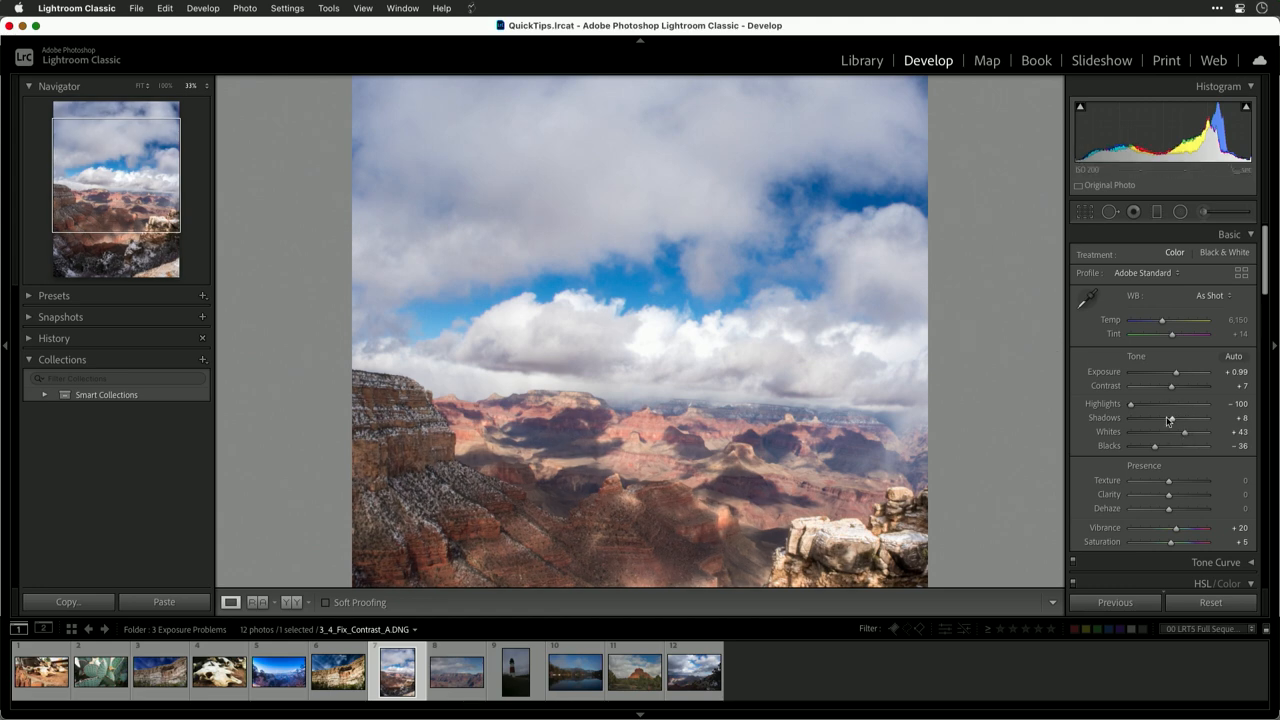
left_click_drag(1168, 418, 1188, 418)
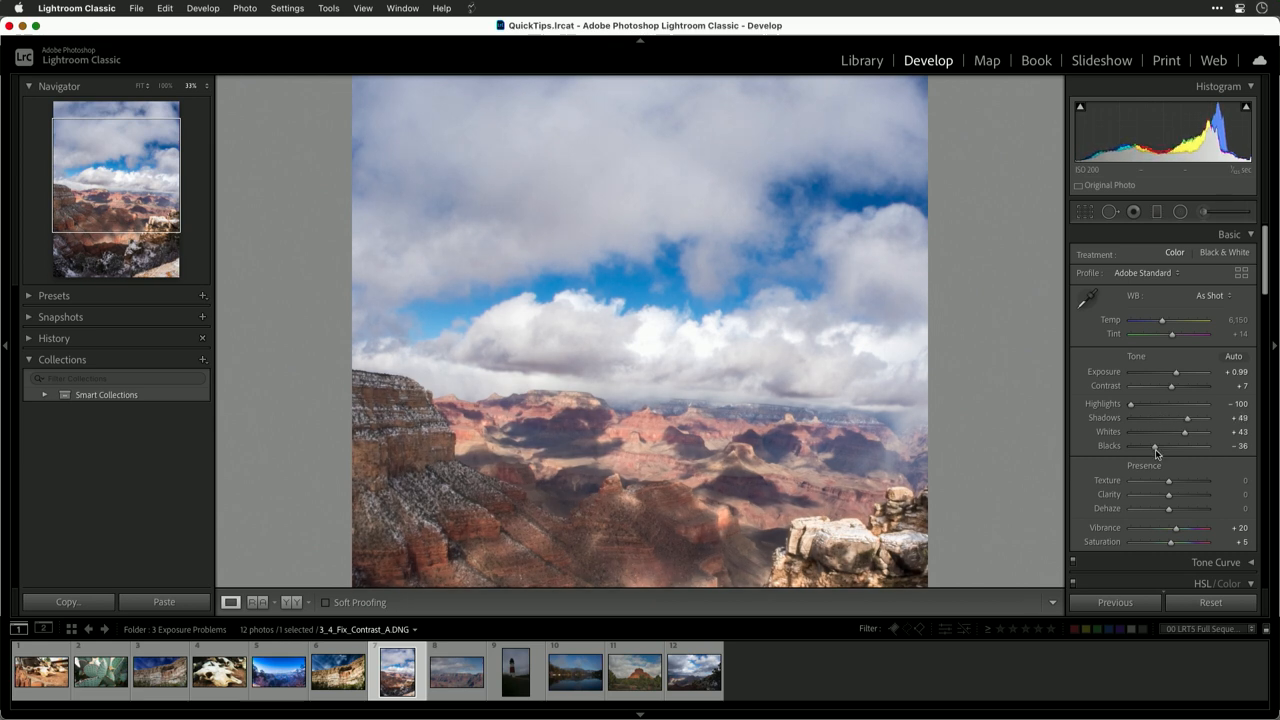
left_click_drag(1156, 444, 1124, 444)
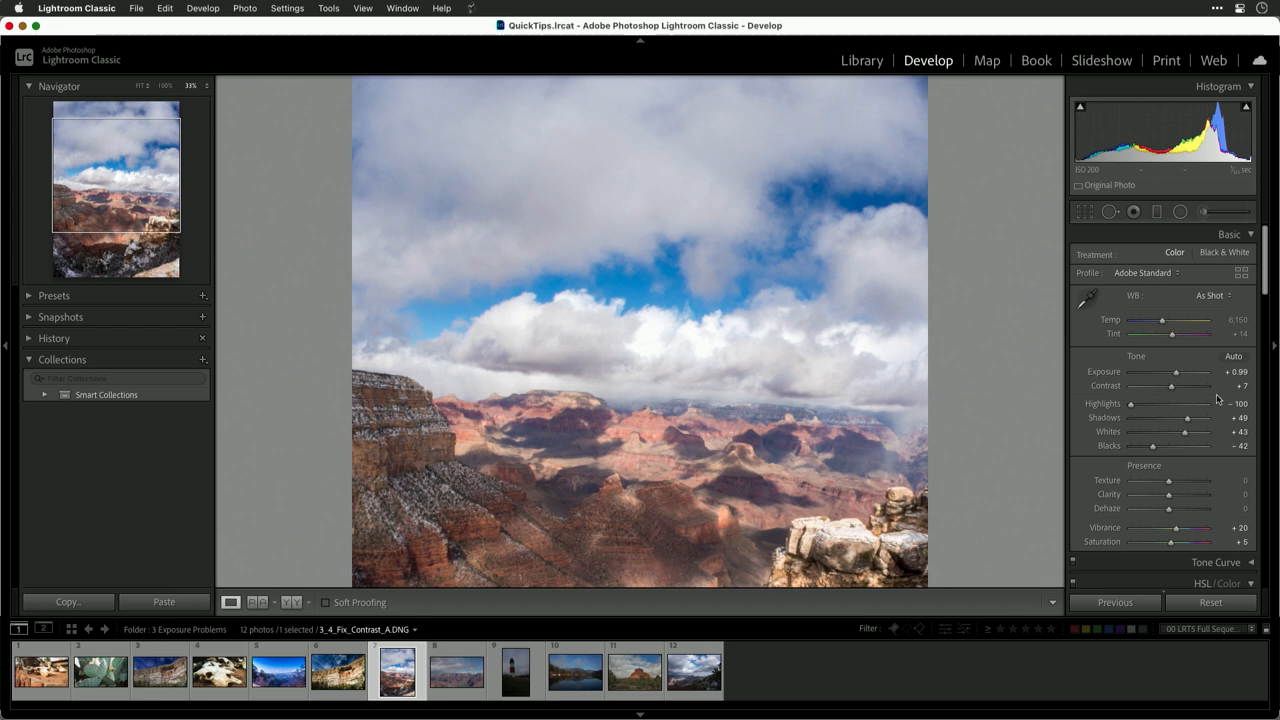
Settle the contrast at a modest boost after comparing higher and lower values
left_click_drag(1172, 386, 1188, 386)
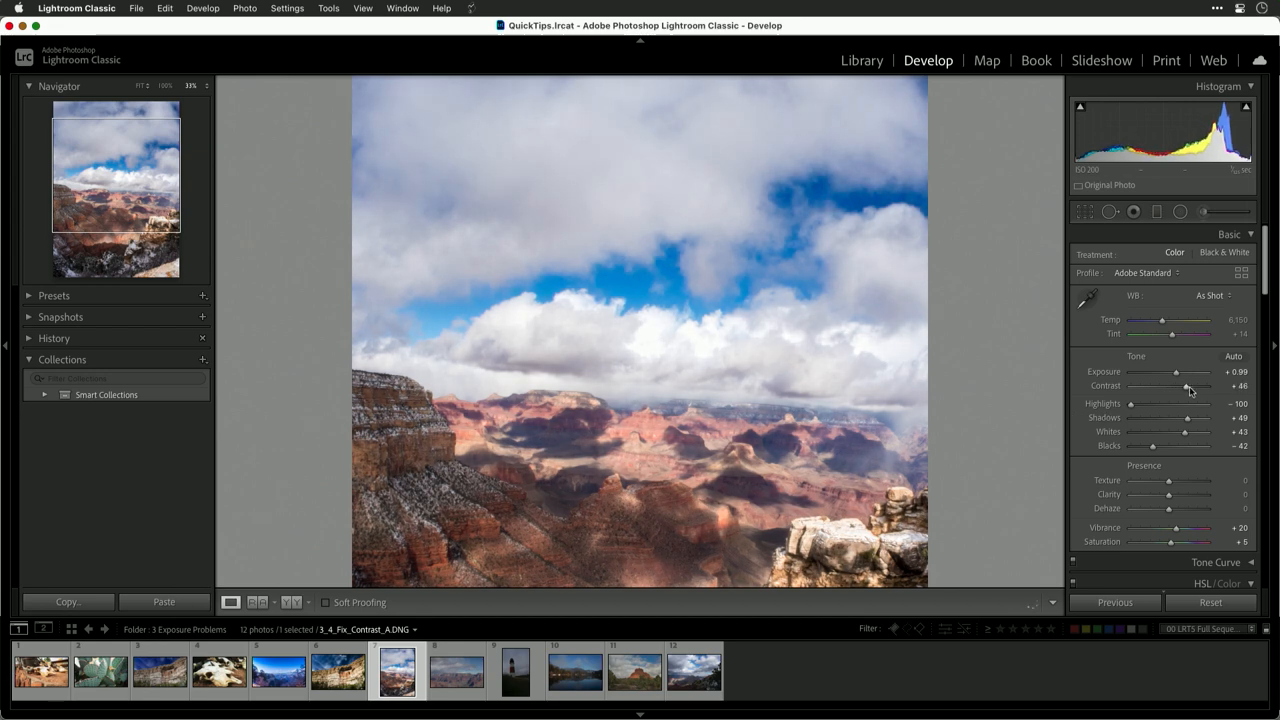
left_click_drag(1188, 386, 1174, 386)
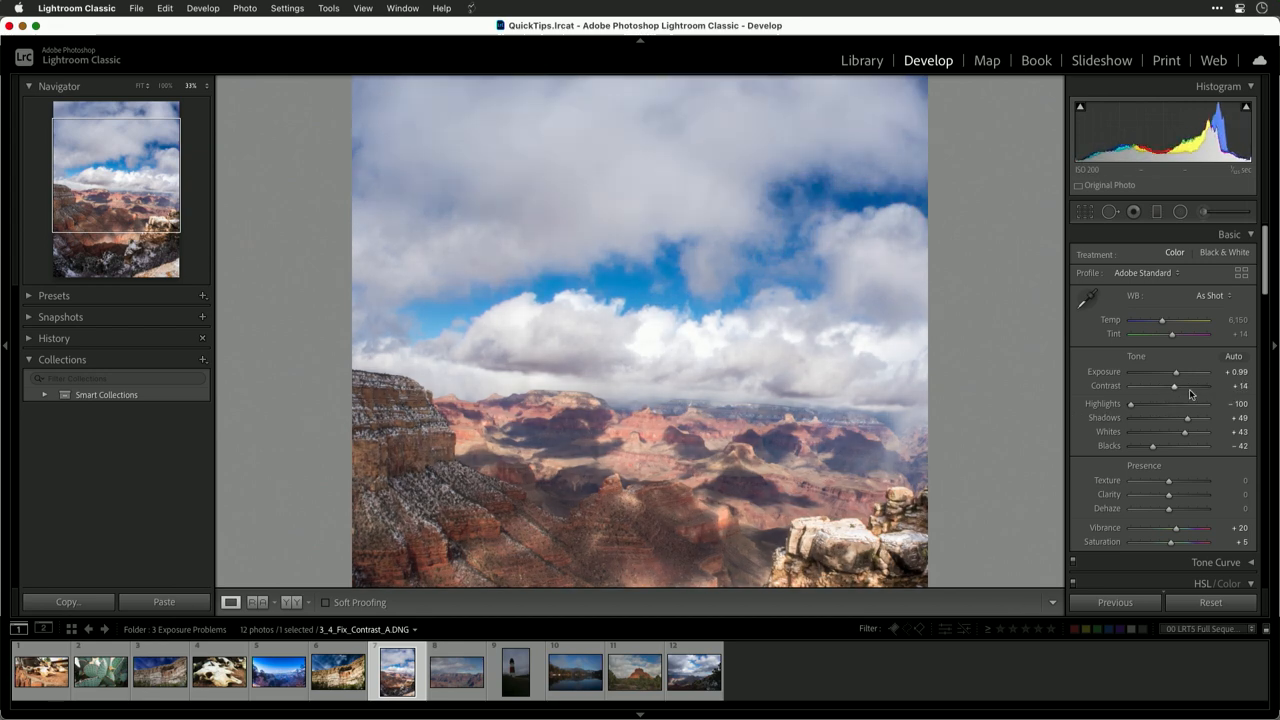
left_click_drag(1176, 386, 1188, 386)
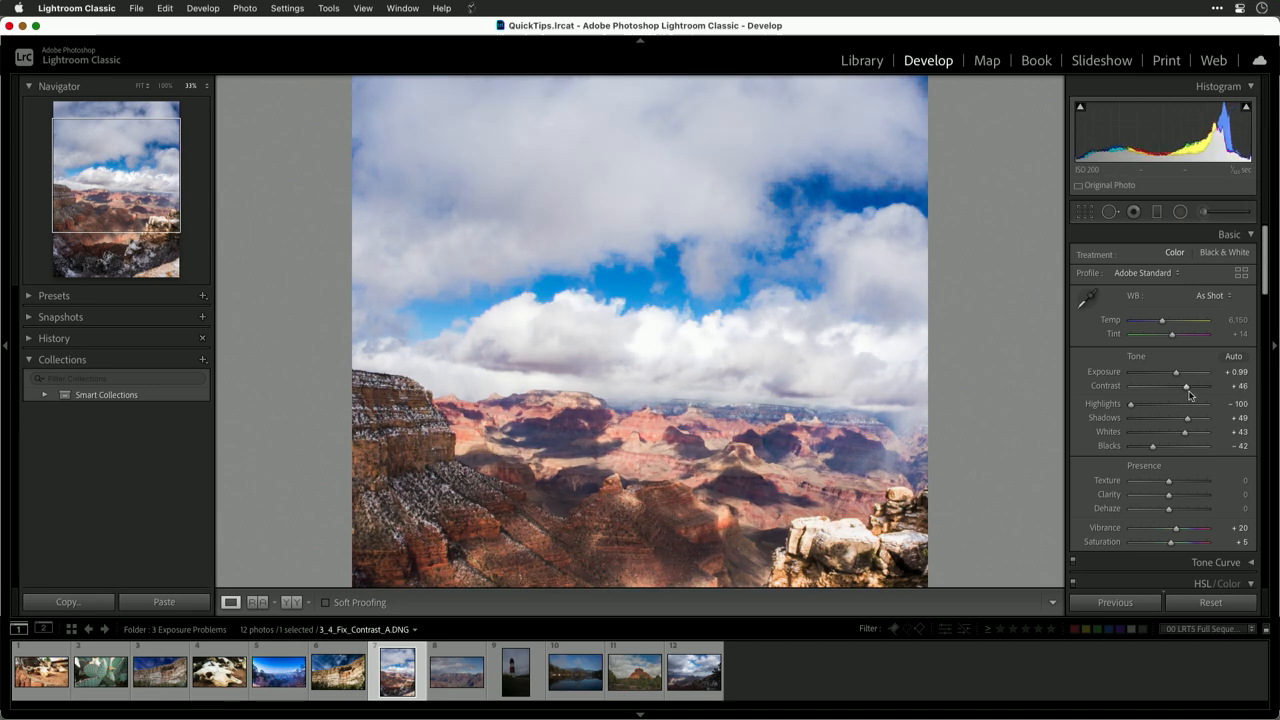
left_click_drag(1184, 386, 1172, 386)
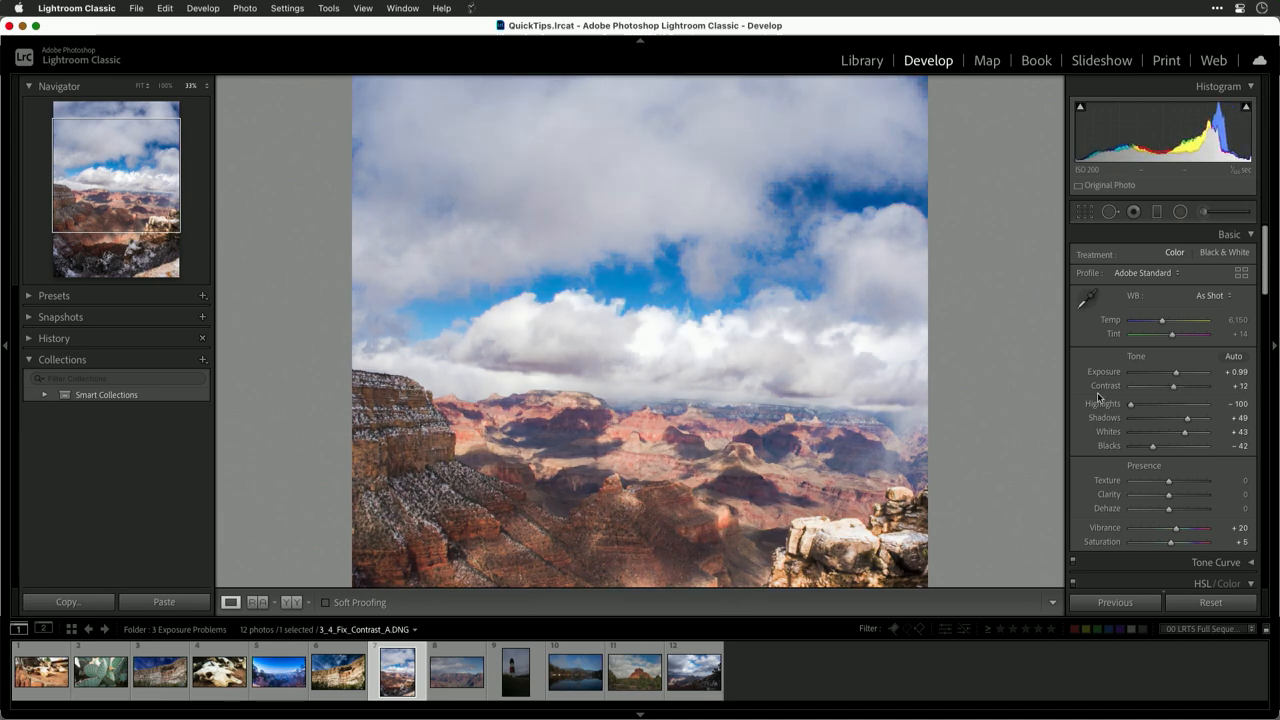
mouse_move(1106, 388)
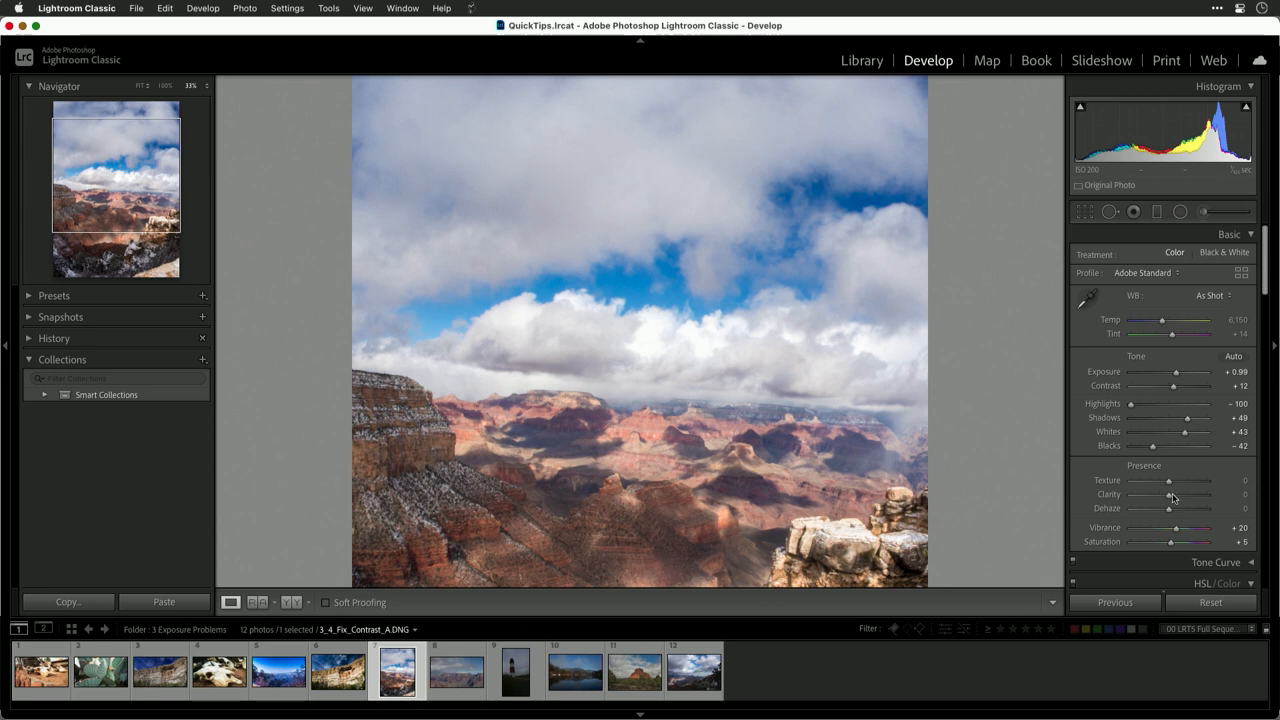
Raise Texture and Clarity to about +31 to bring out canyon detail
left_click_drag(1170, 494, 1184, 494)
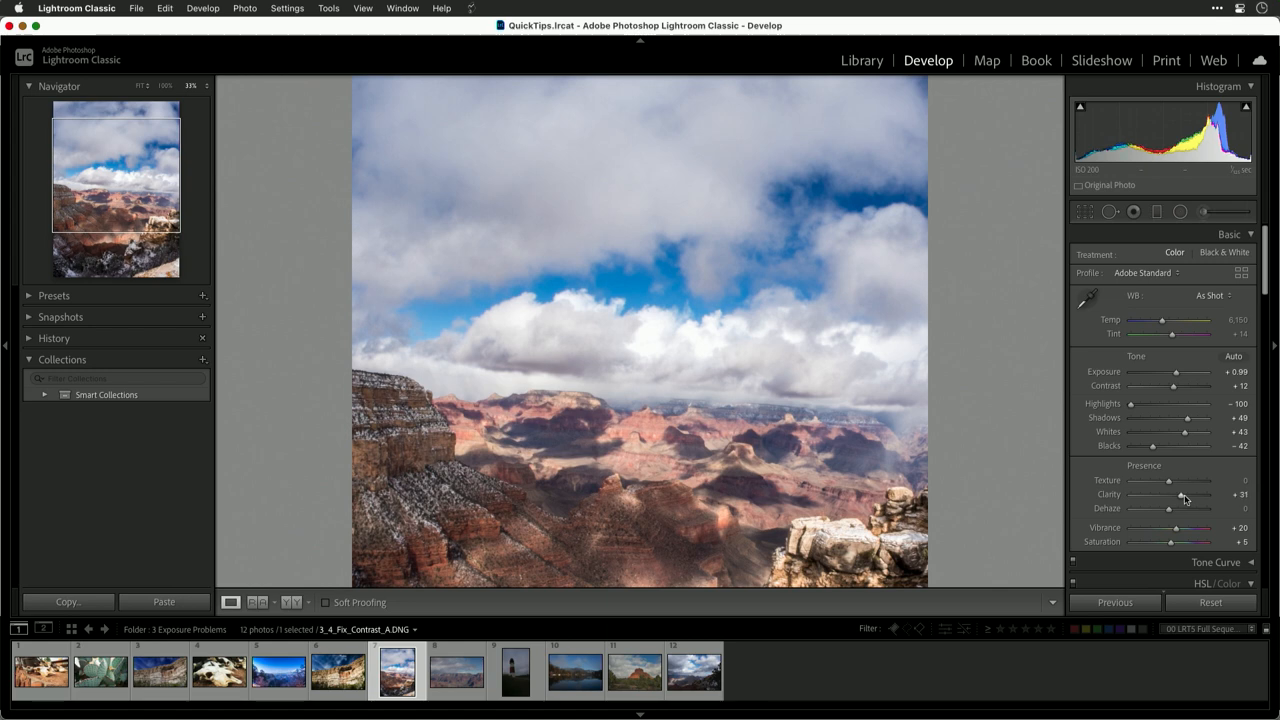
left_click_drag(1170, 480, 1180, 480)
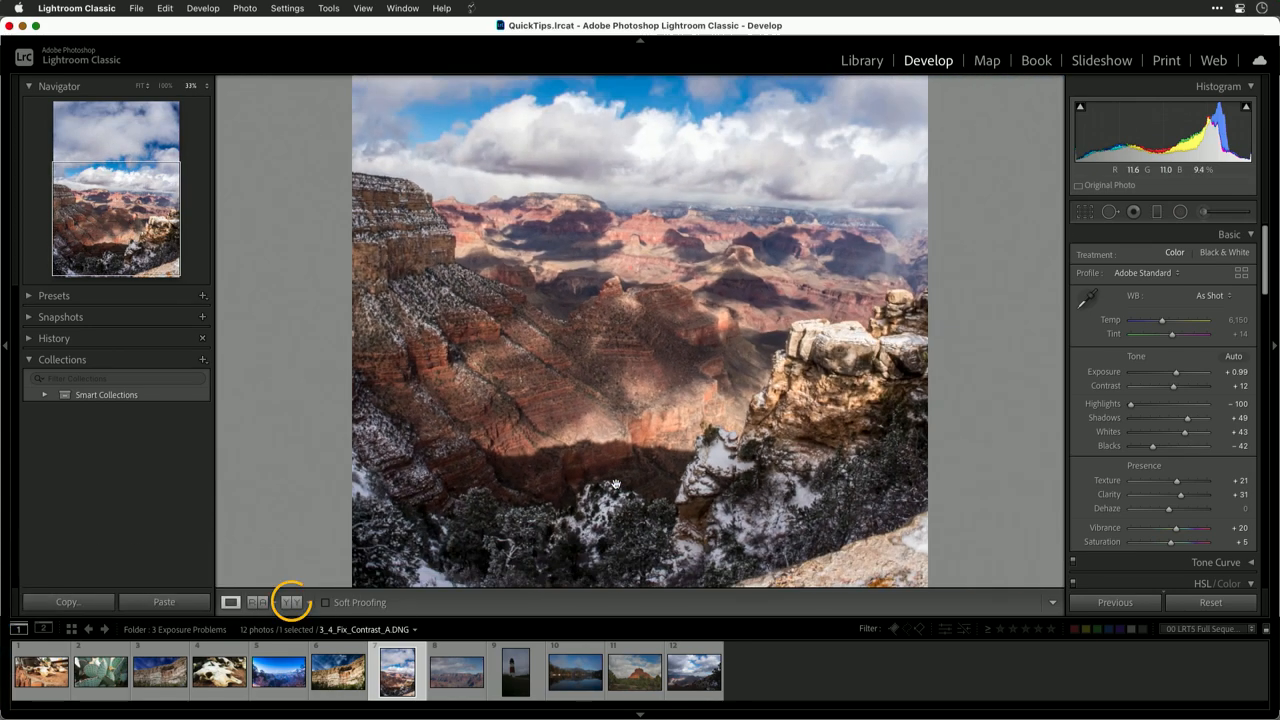
left_click(288, 604)
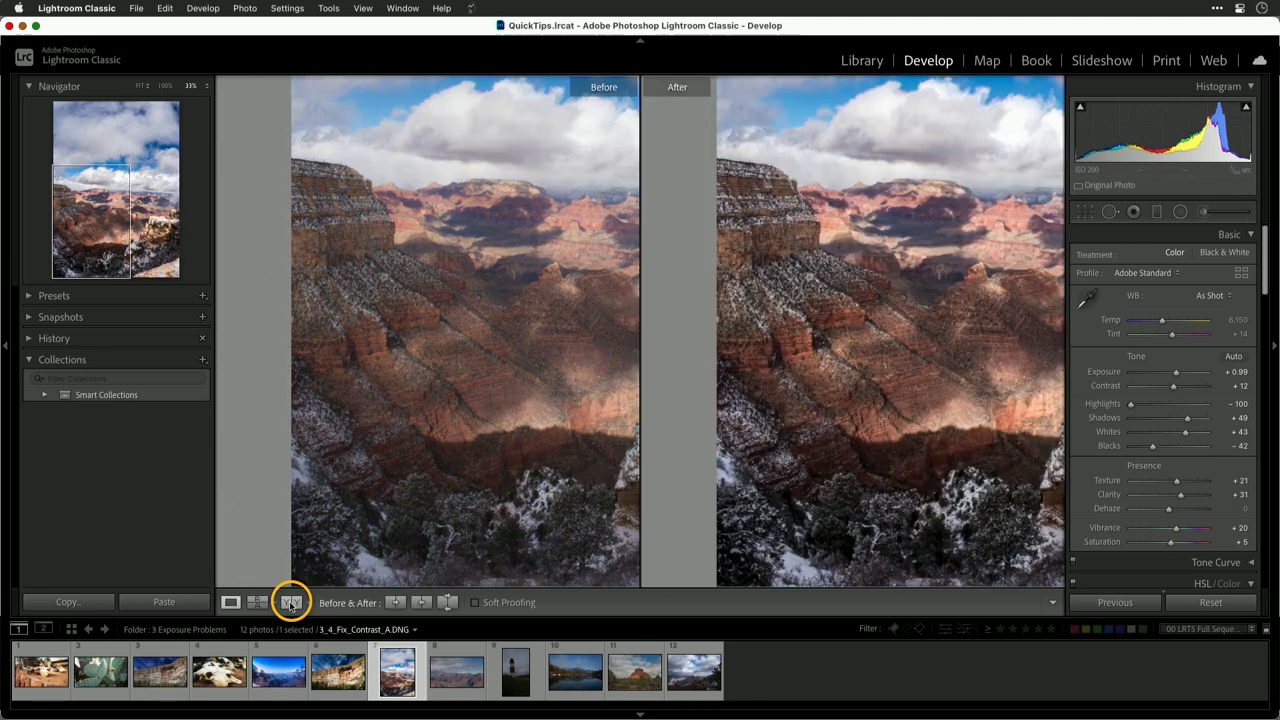
key("space")
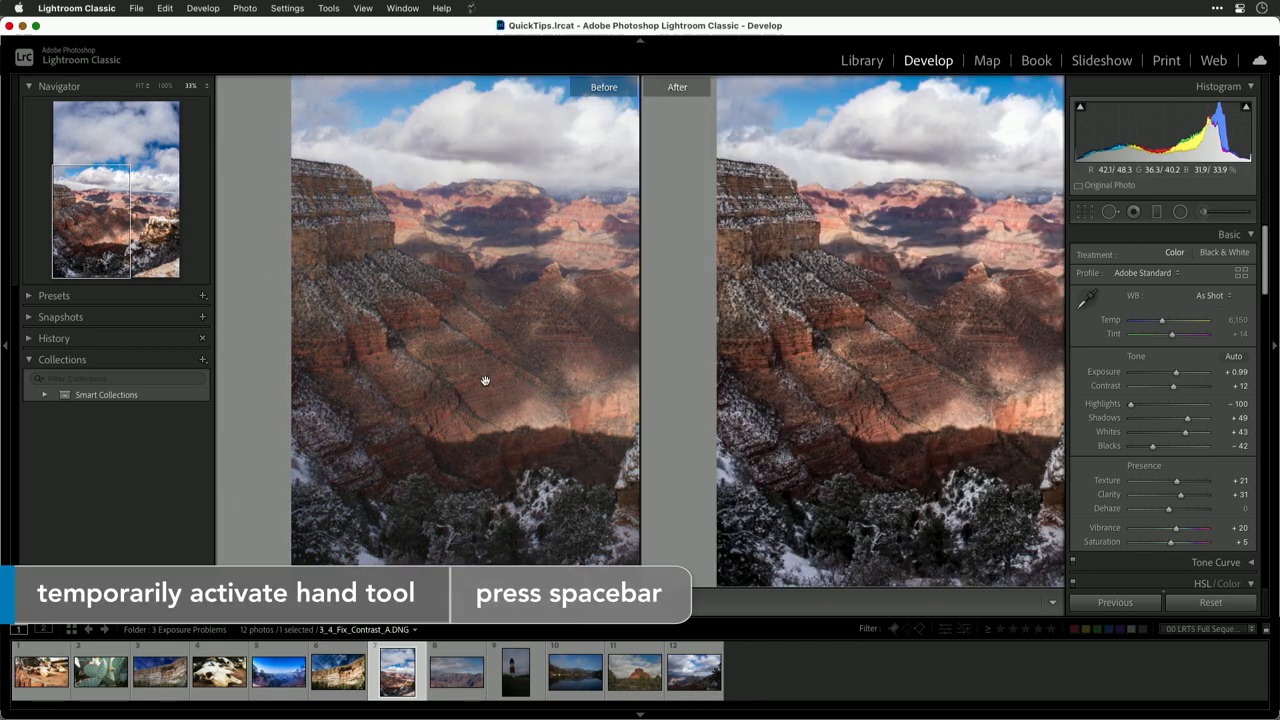
left_click_drag(484, 380, 770, 404)
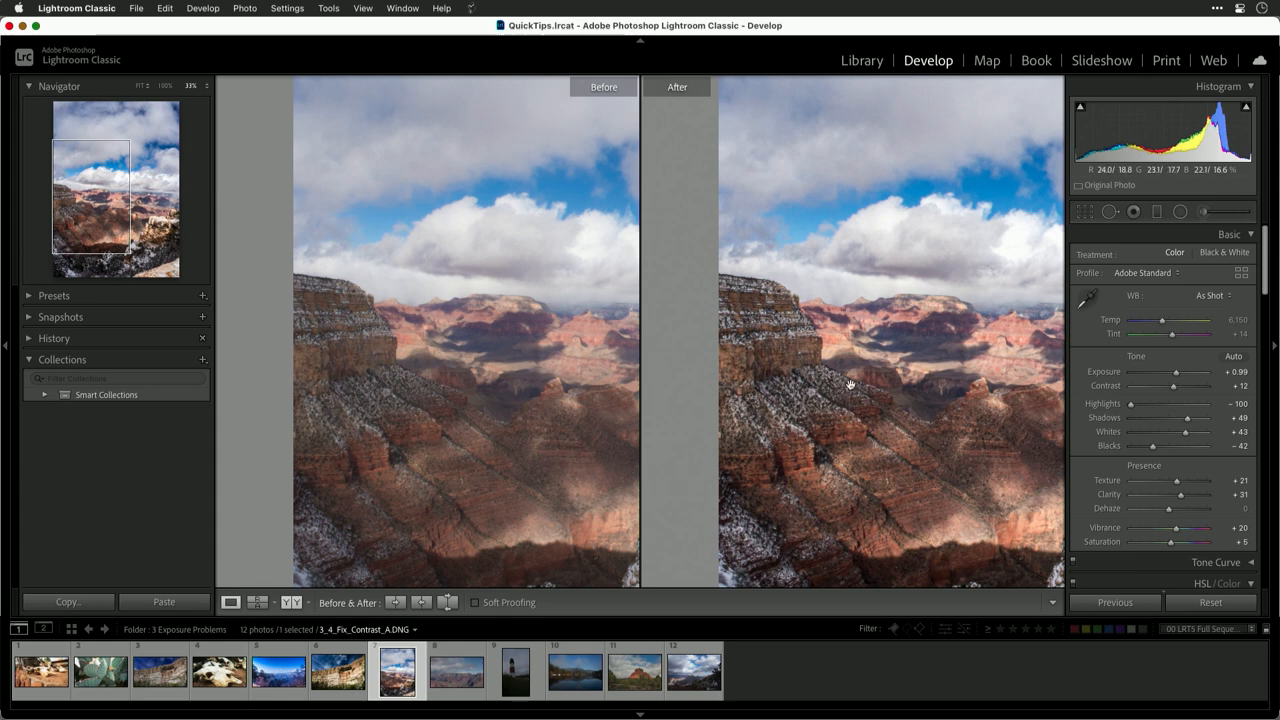
mouse_move(780, 428)
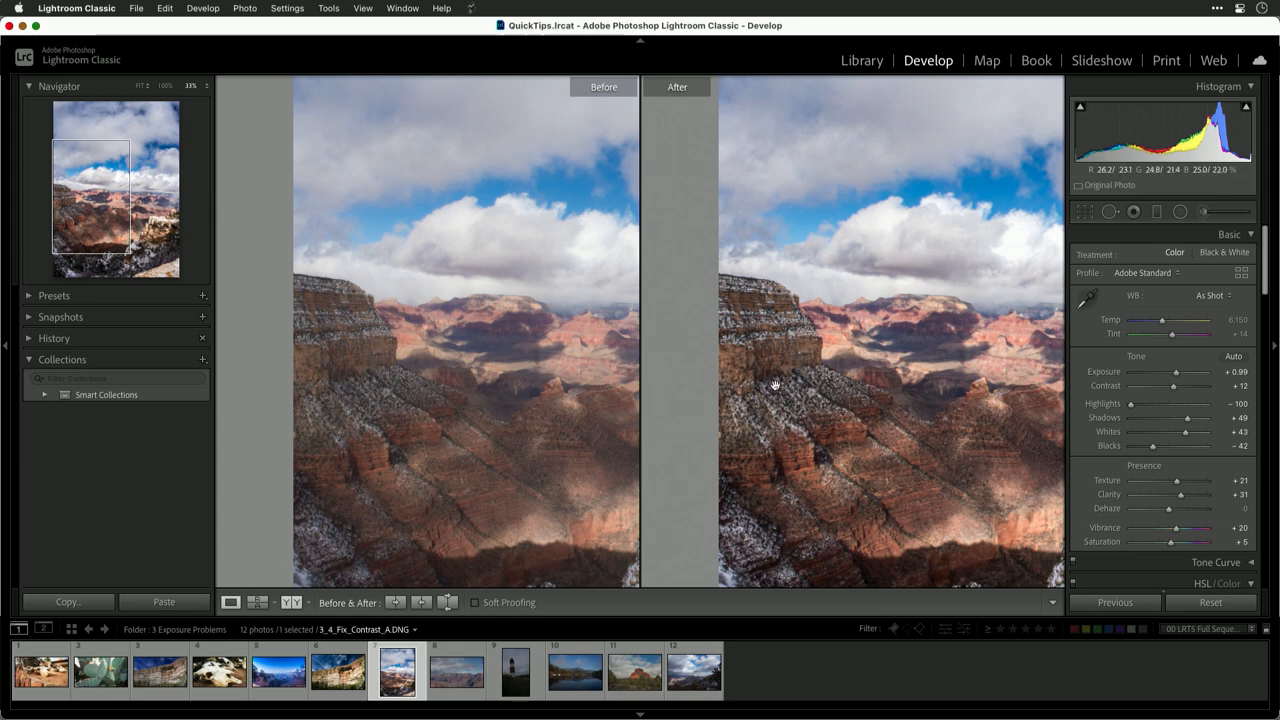
left_click(232, 602)
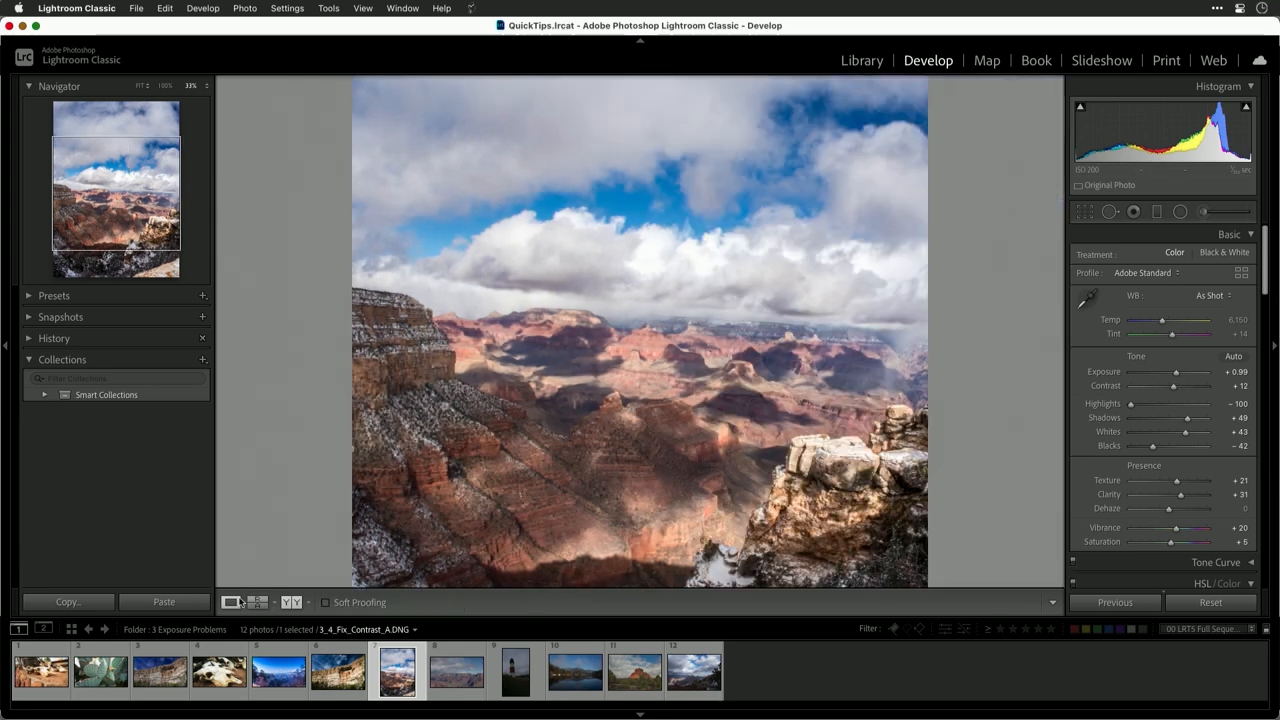
Switch to 3_4_Fix_Contrast_B, lower its highlights, lift whites and apply Auto Tone
left_click(444, 680)
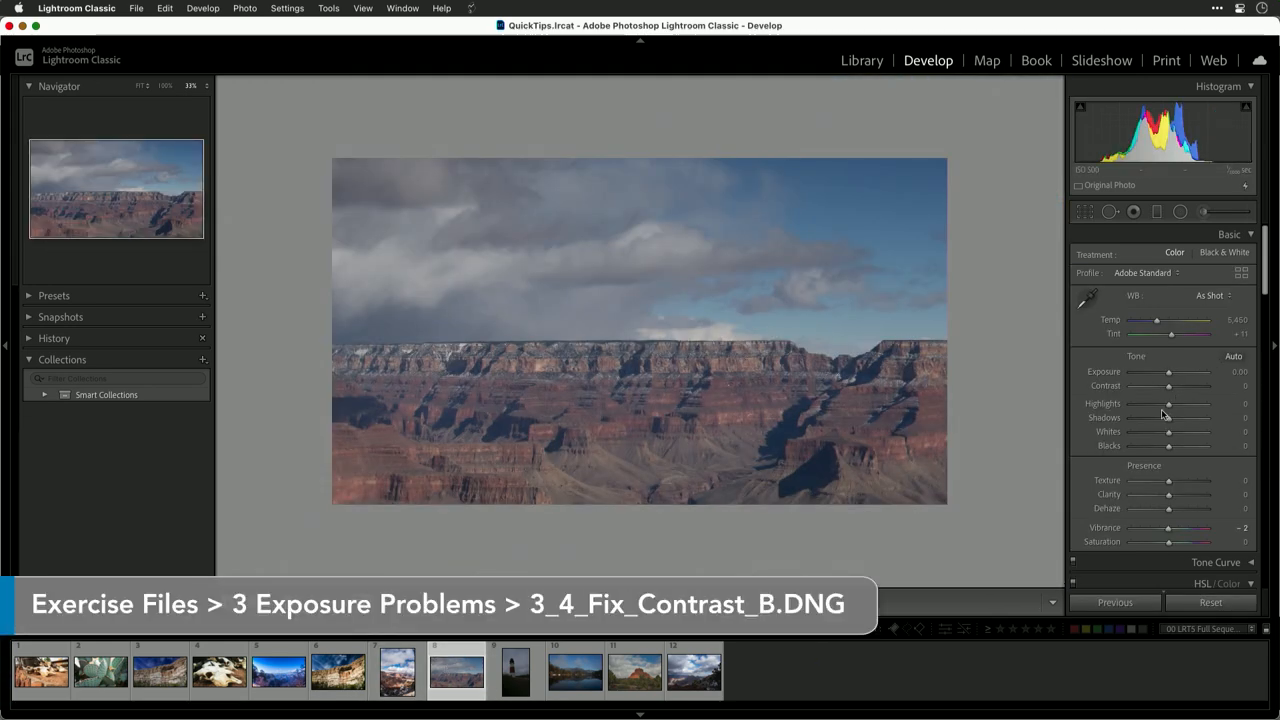
left_click_drag(1168, 404, 1158, 404)
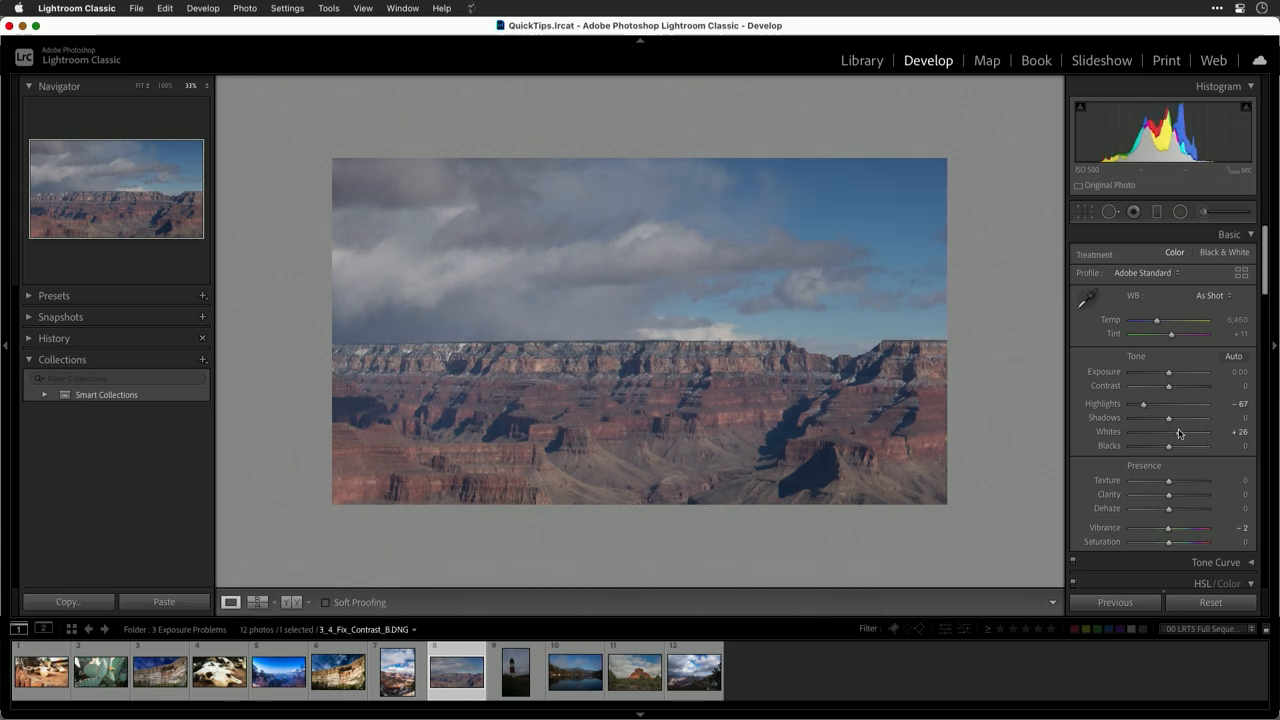
left_click_drag(1178, 432, 1190, 432)
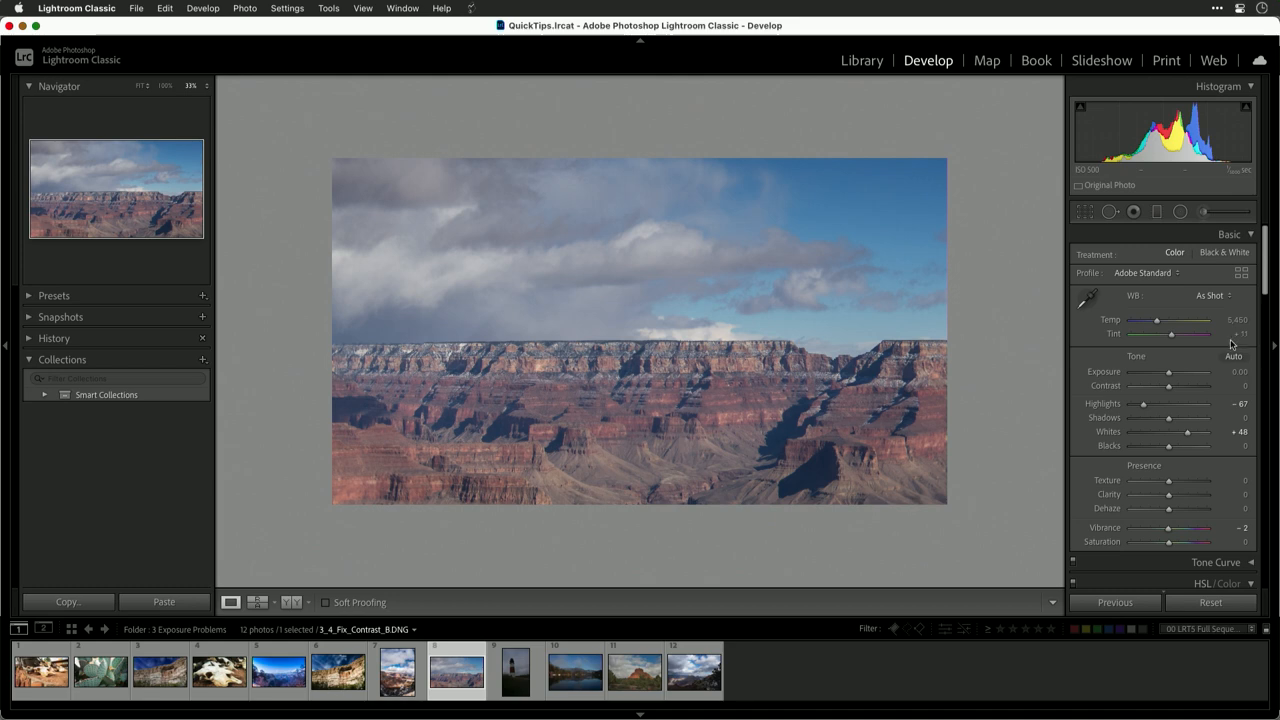
left_click(1234, 356)
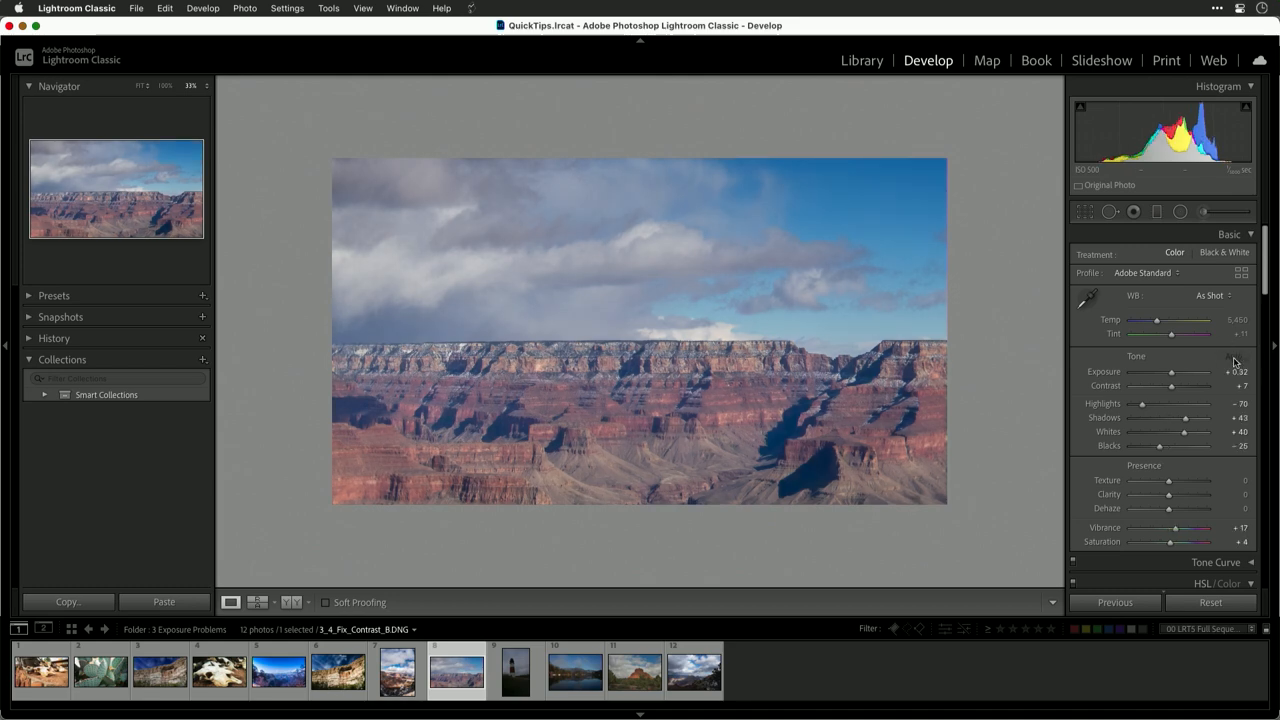
Boost Texture and push Clarity up to +100 on the second photo
left_click_drag(1168, 480, 1204, 480)
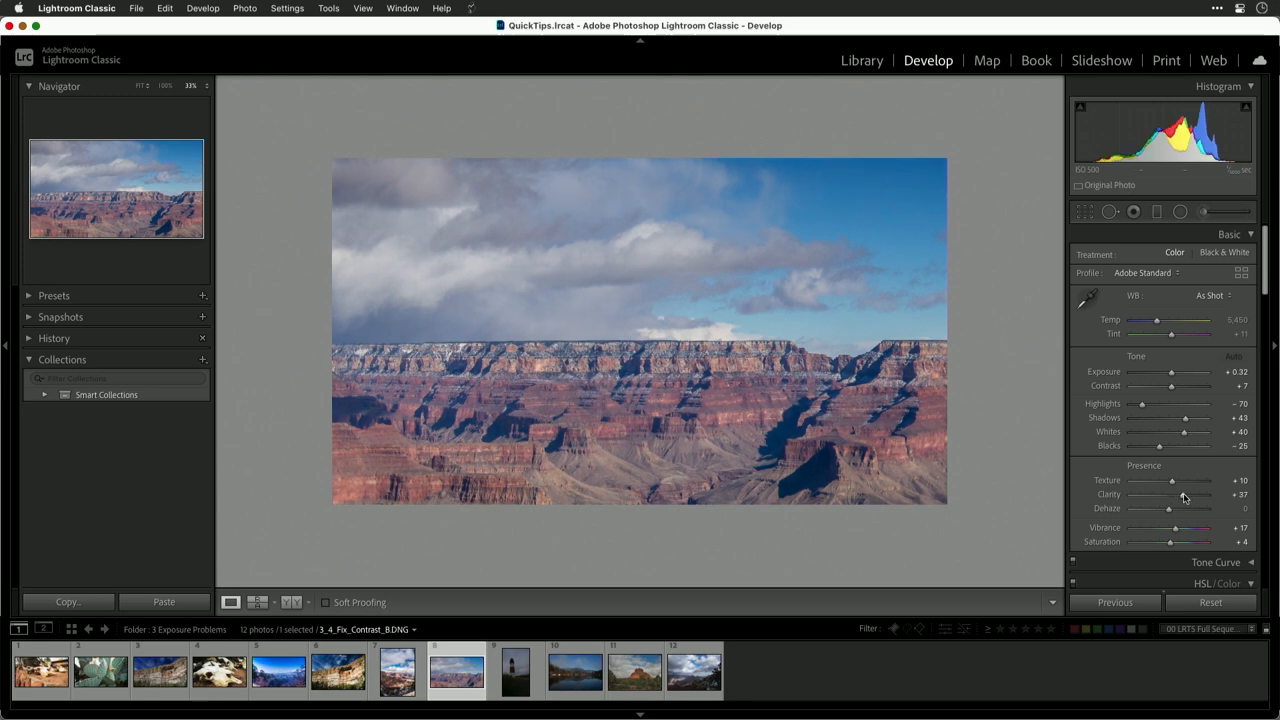
left_click_drag(1184, 496, 1230, 496)
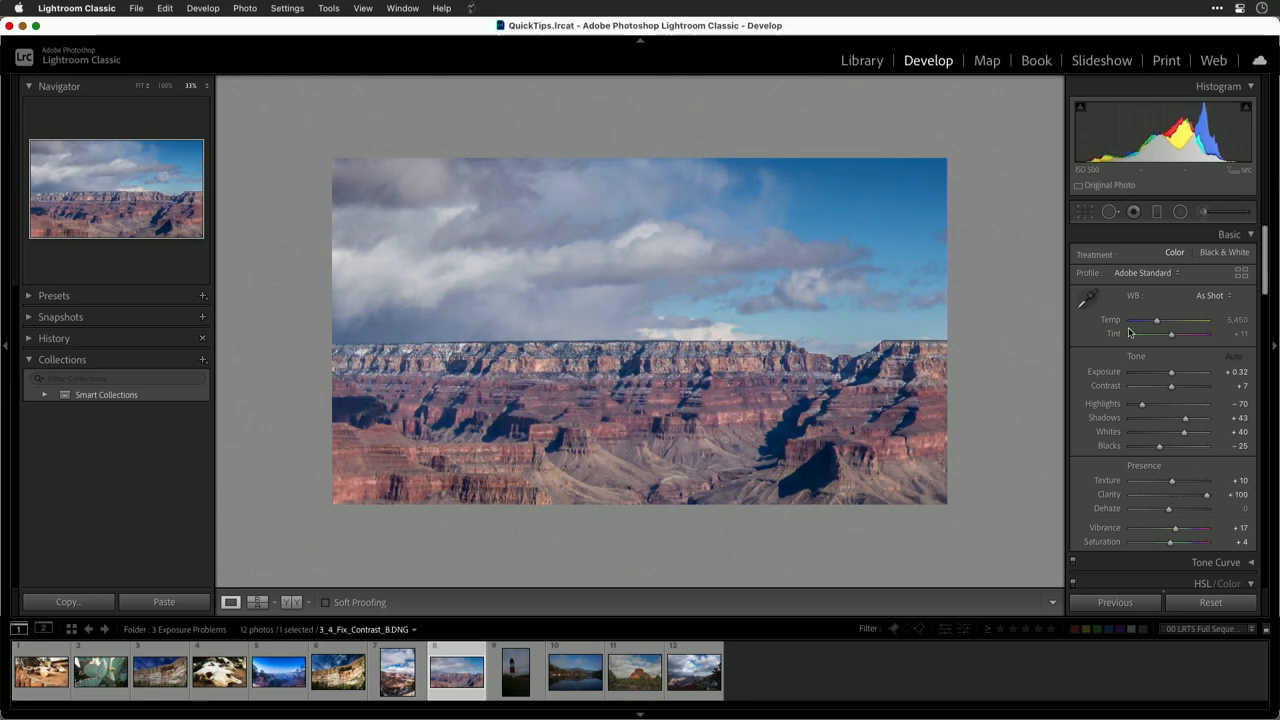
Sample white balance from a neutral cloud, then nudge Temp warmer
left_click(1108, 300)
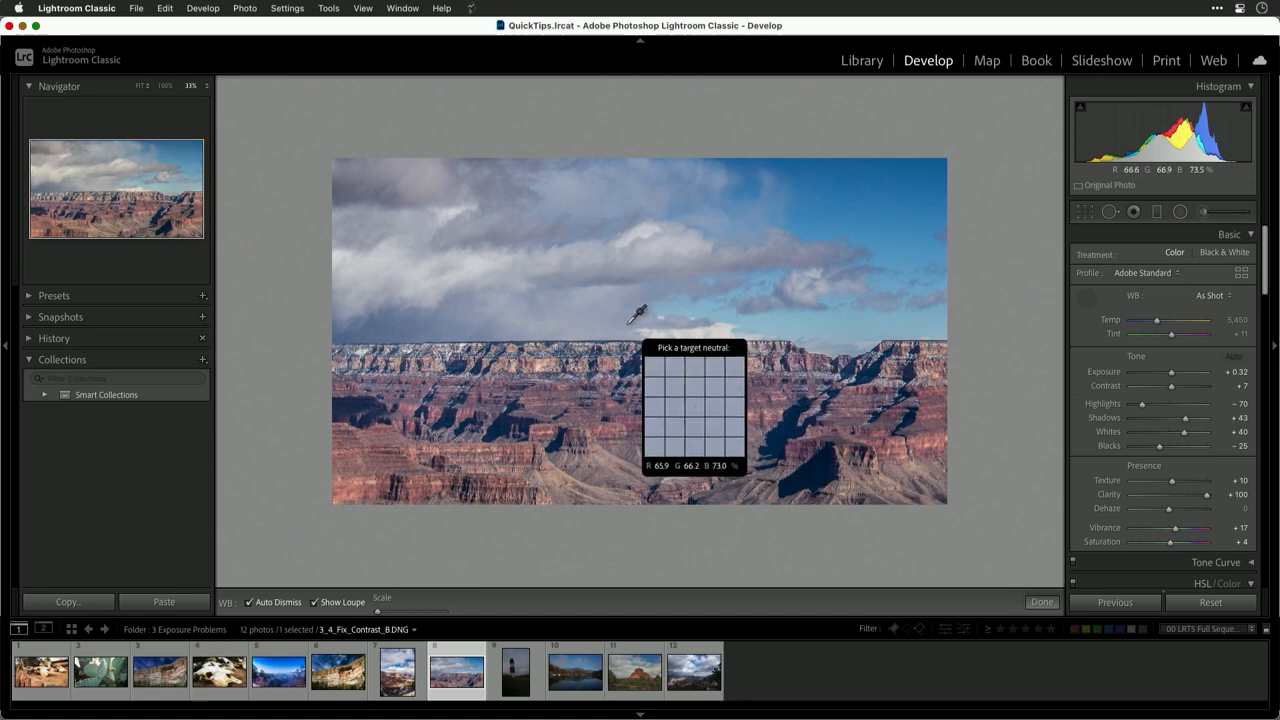
left_click(624, 316)
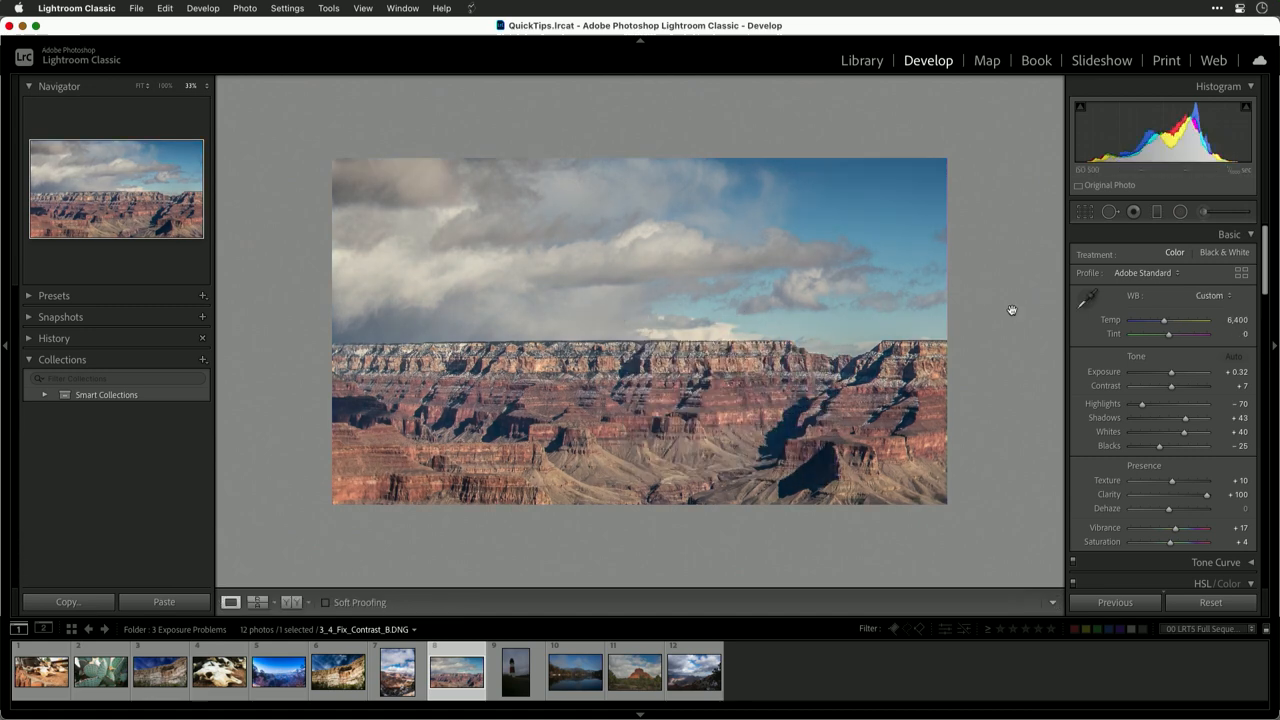
left_click_drag(1166, 320, 1176, 320)
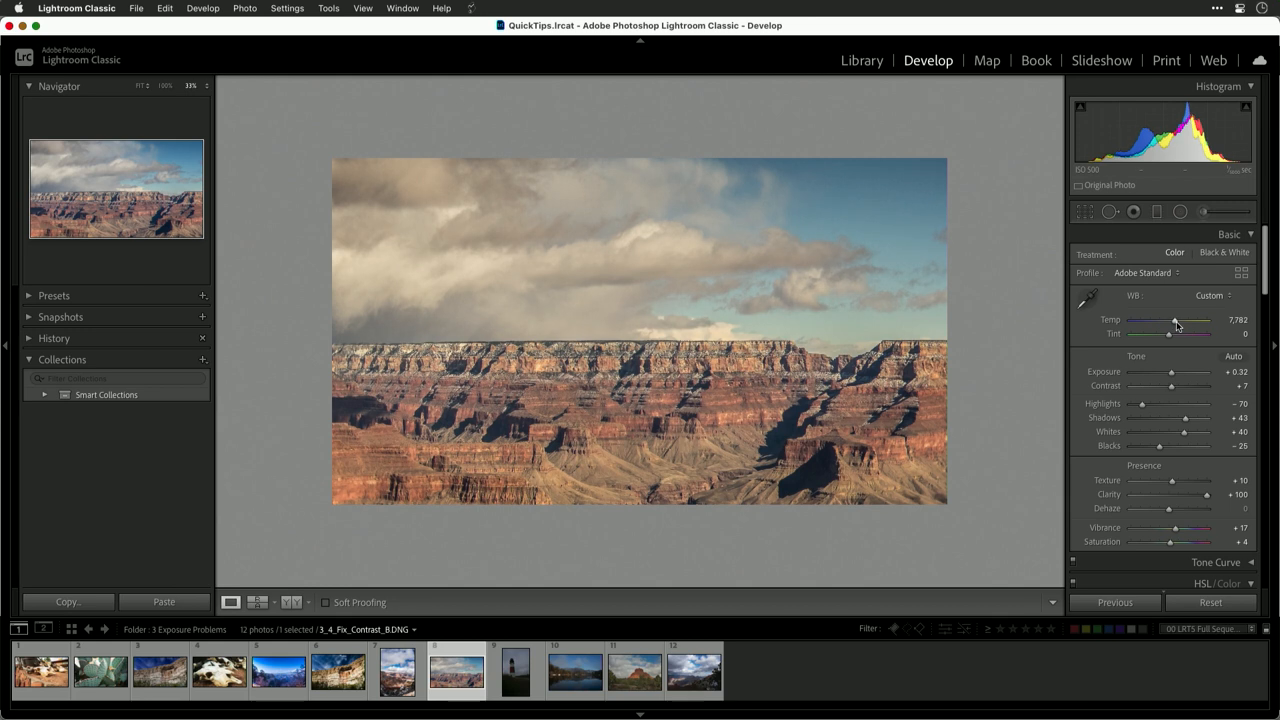
left_click_drag(1198, 320, 1178, 320)
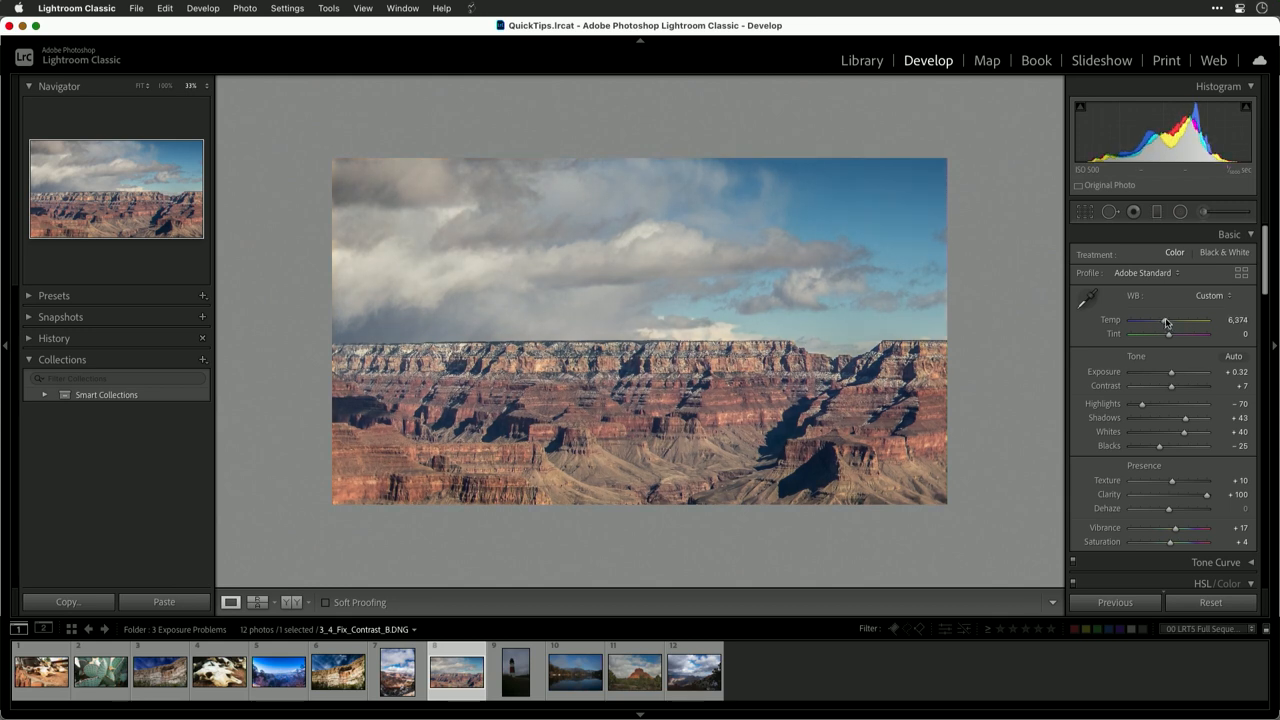